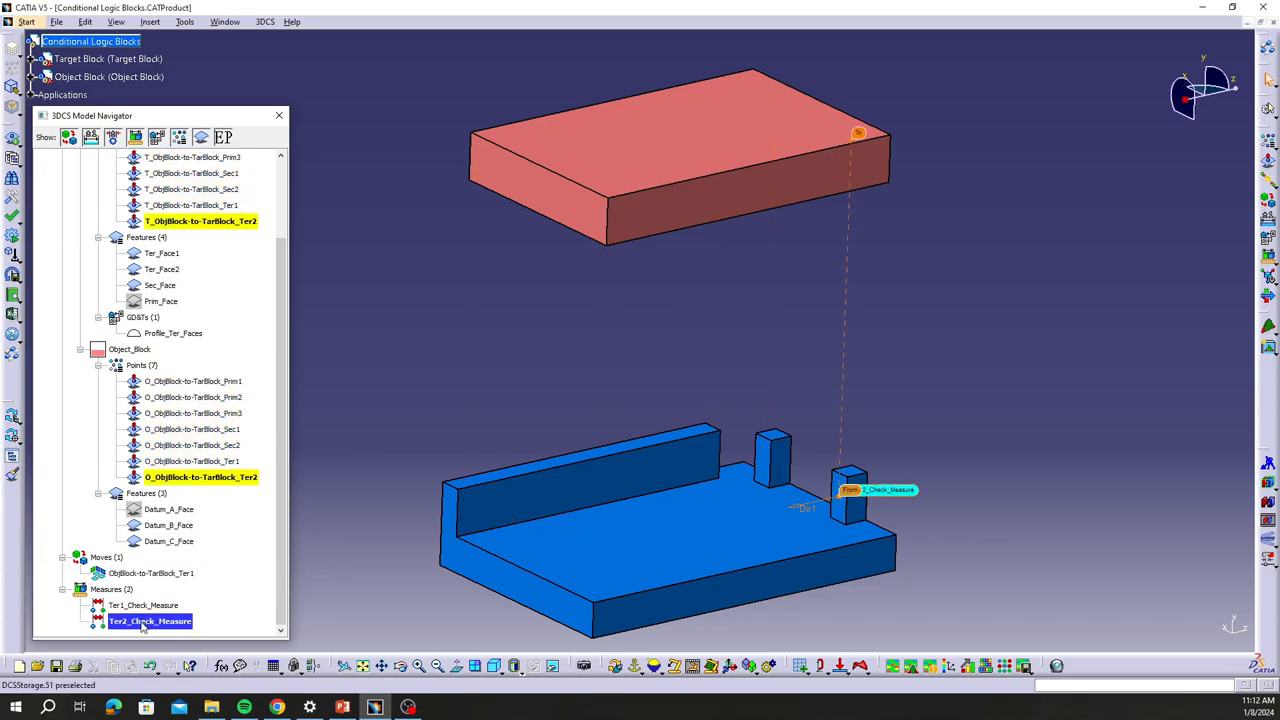
- Review Ter2_Check_Measure as a Ter2 target-to-object point distance with 0 mm lower limit
double_click(150, 621)
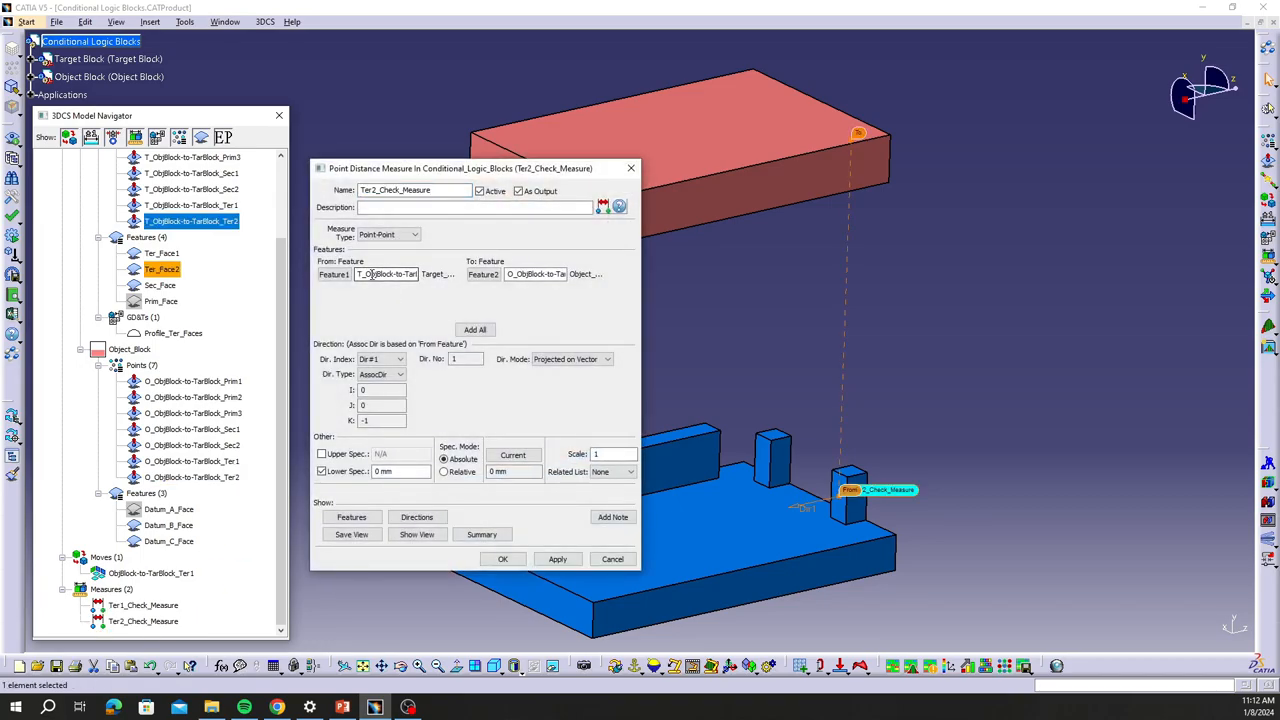
right_click(500, 207)
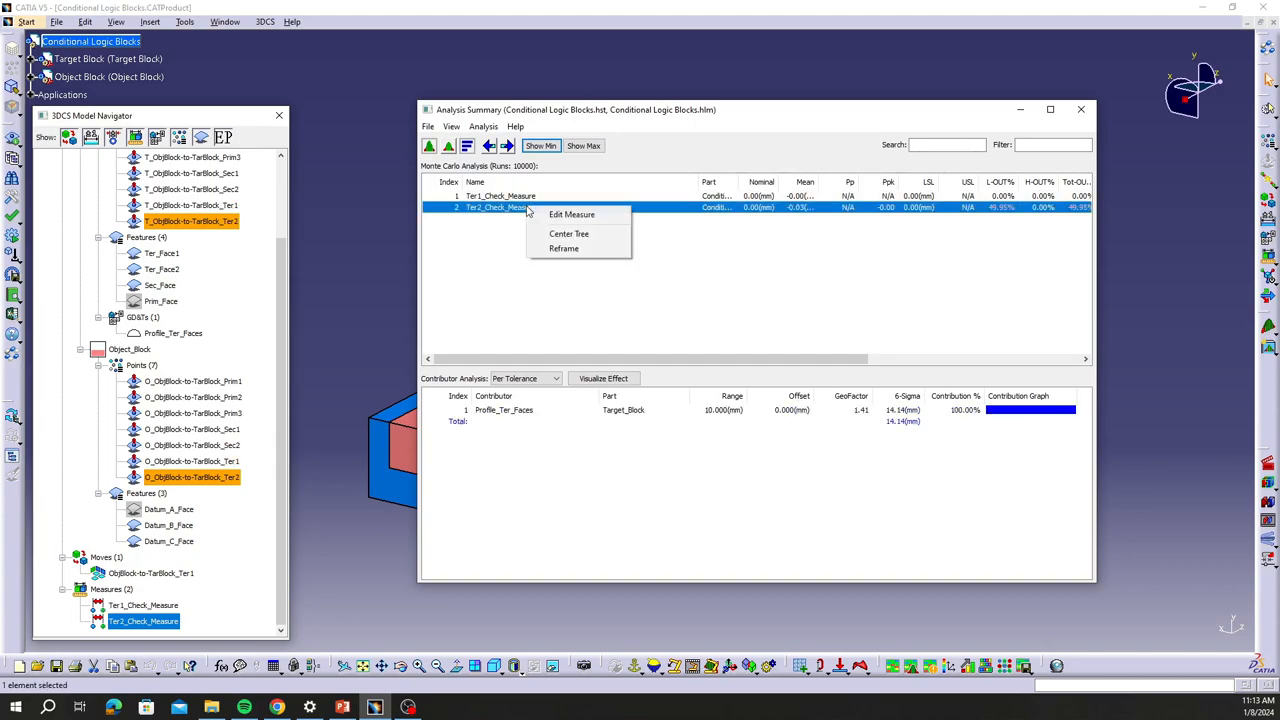
- Open Ter2_Check_Measure for editing from the analysis summary
left_click(571, 214)
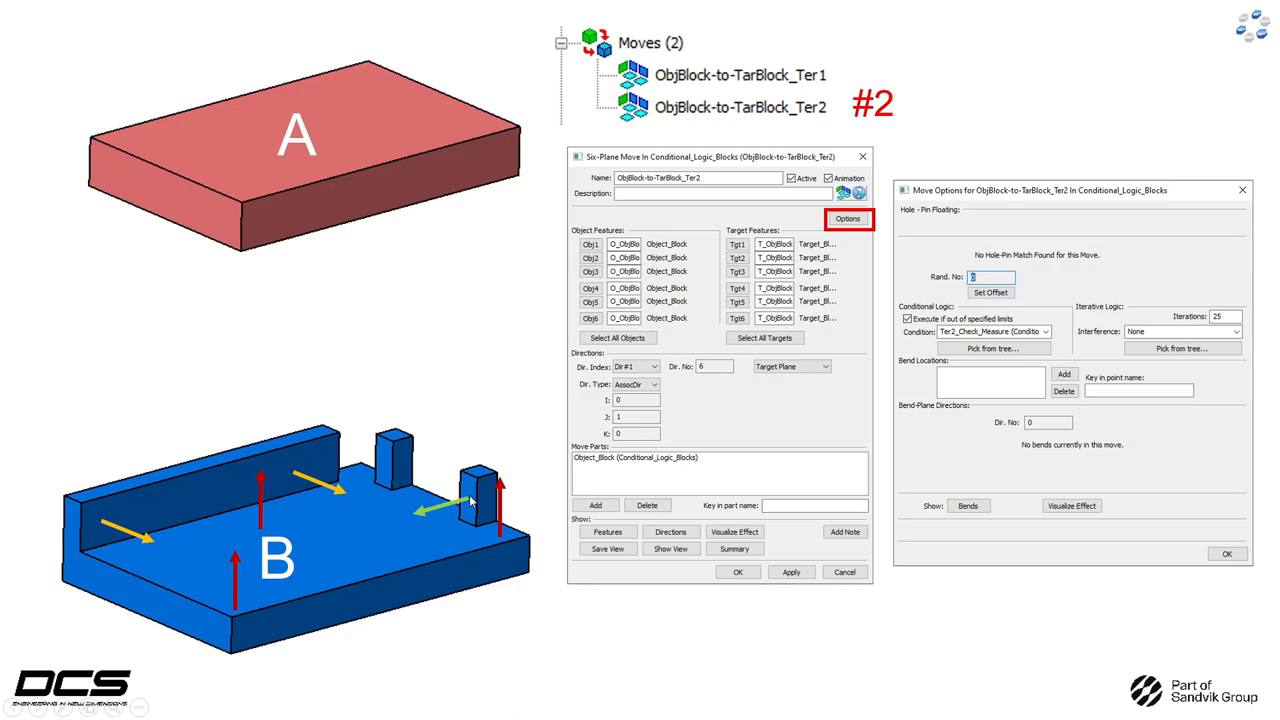
mouse_move(685, 322)
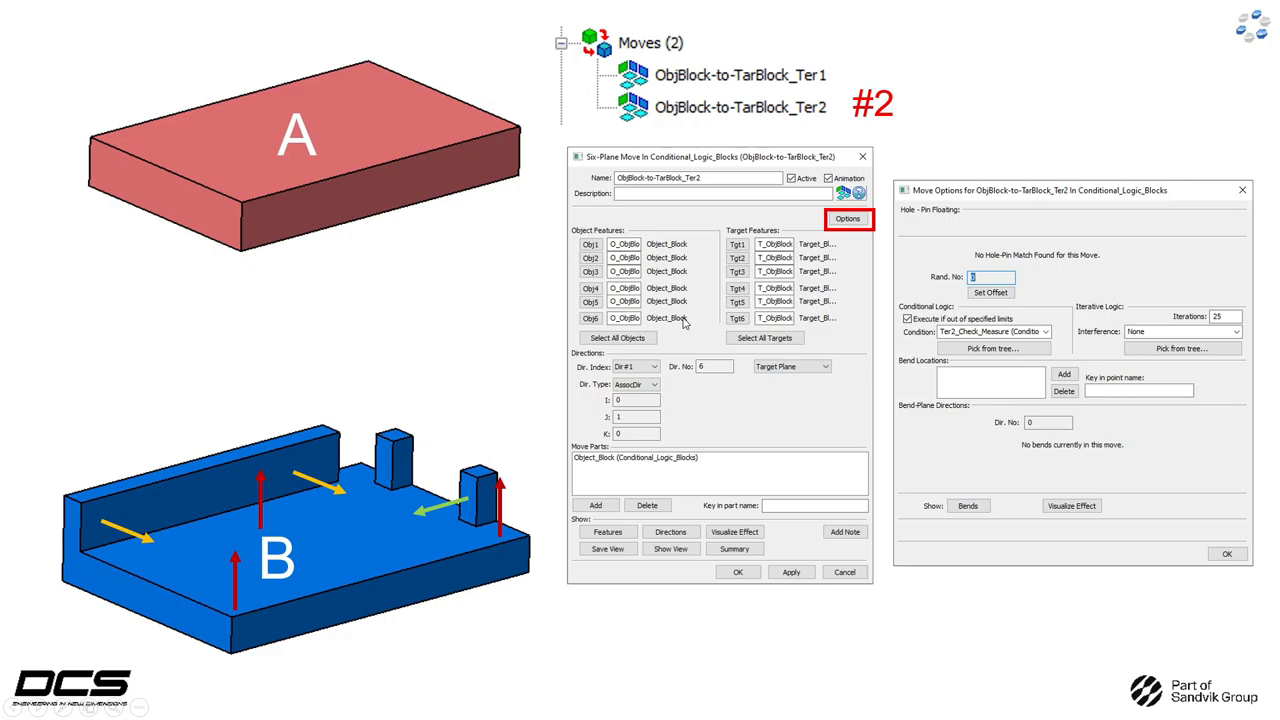
mouse_move(660, 335)
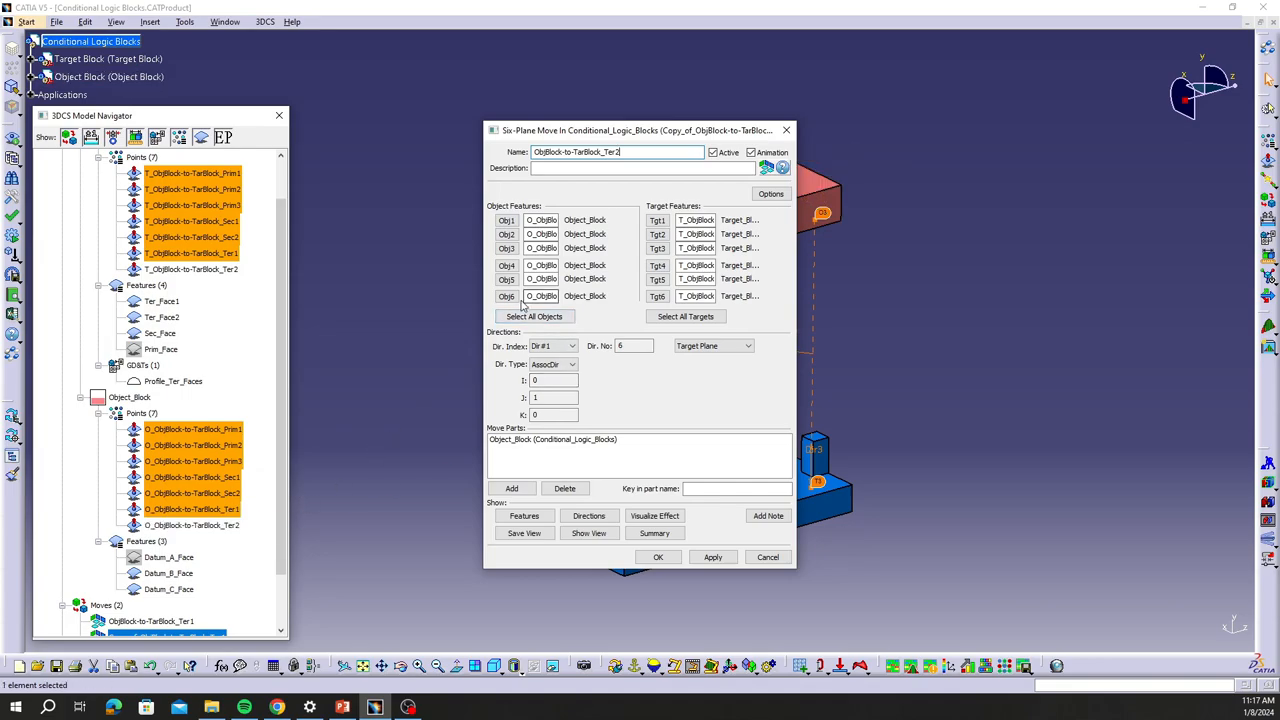
- Rename the copied move to ObjBlock-to-TarBlock_Ter2 in its Name field
left_click(771, 193)
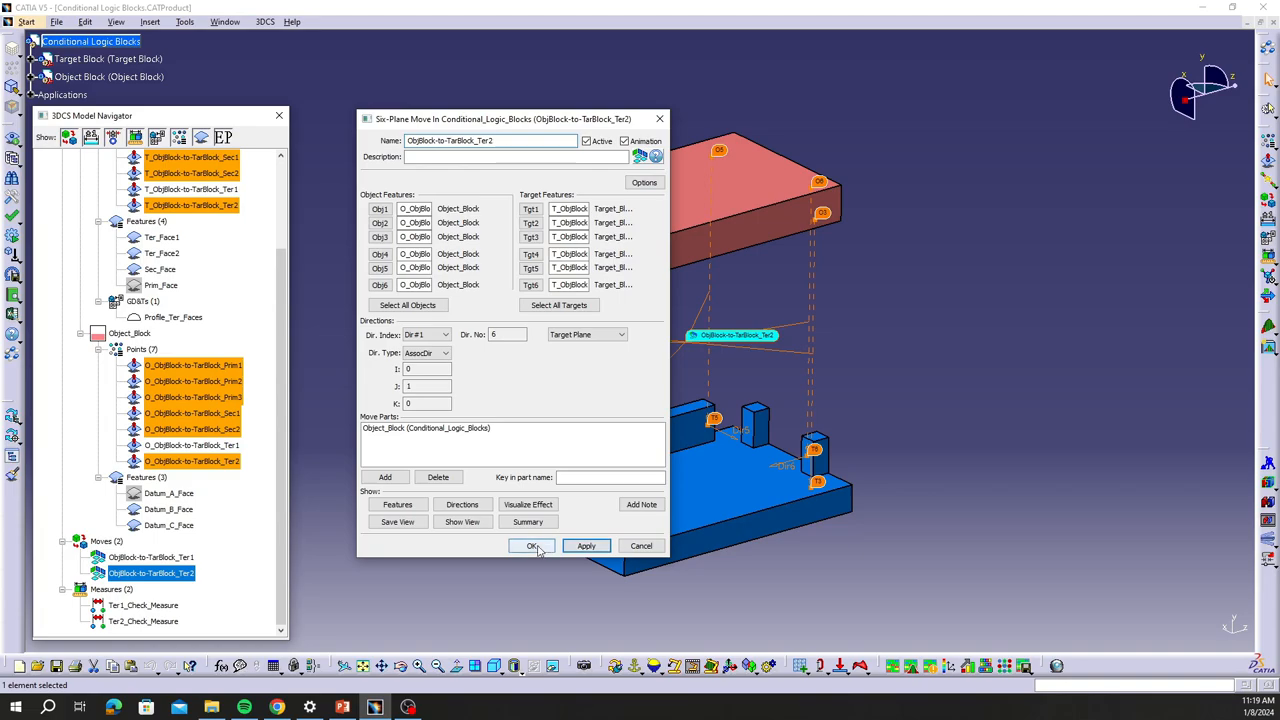
- Confirm the ObjBlock-to-TarBlock_Ter2 Six-Plane Move with OK
left_click(531, 545)
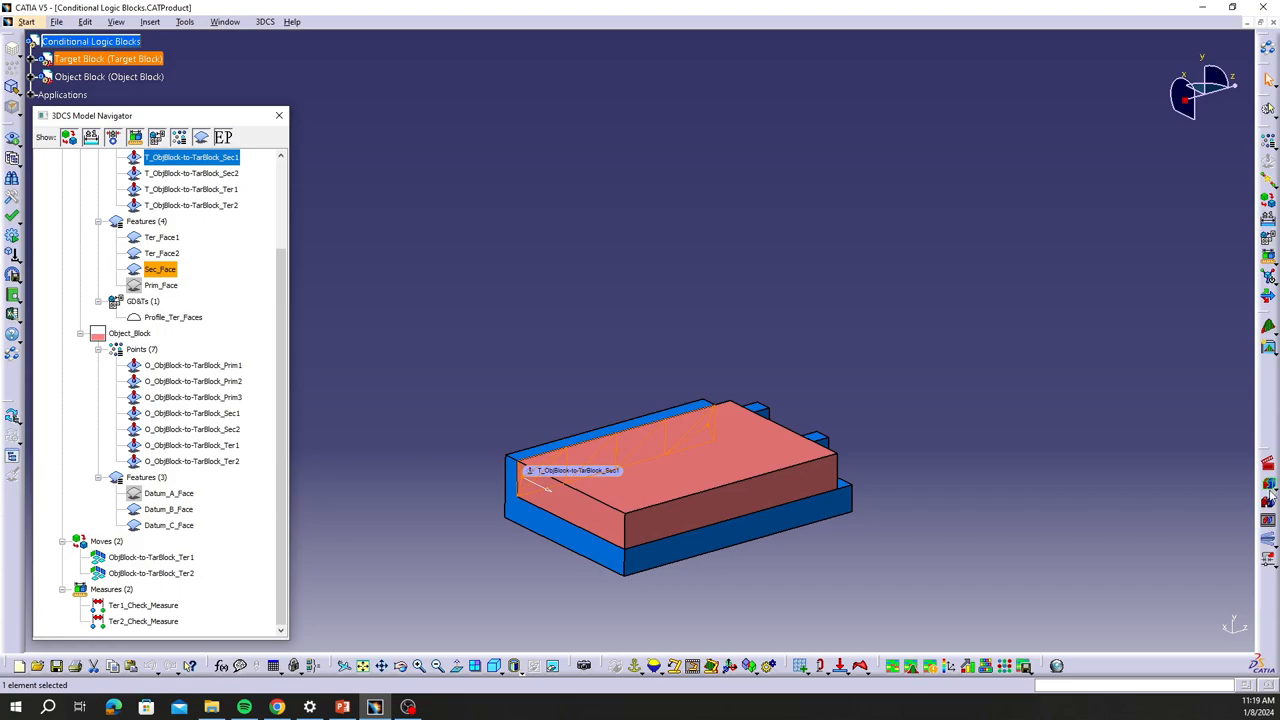